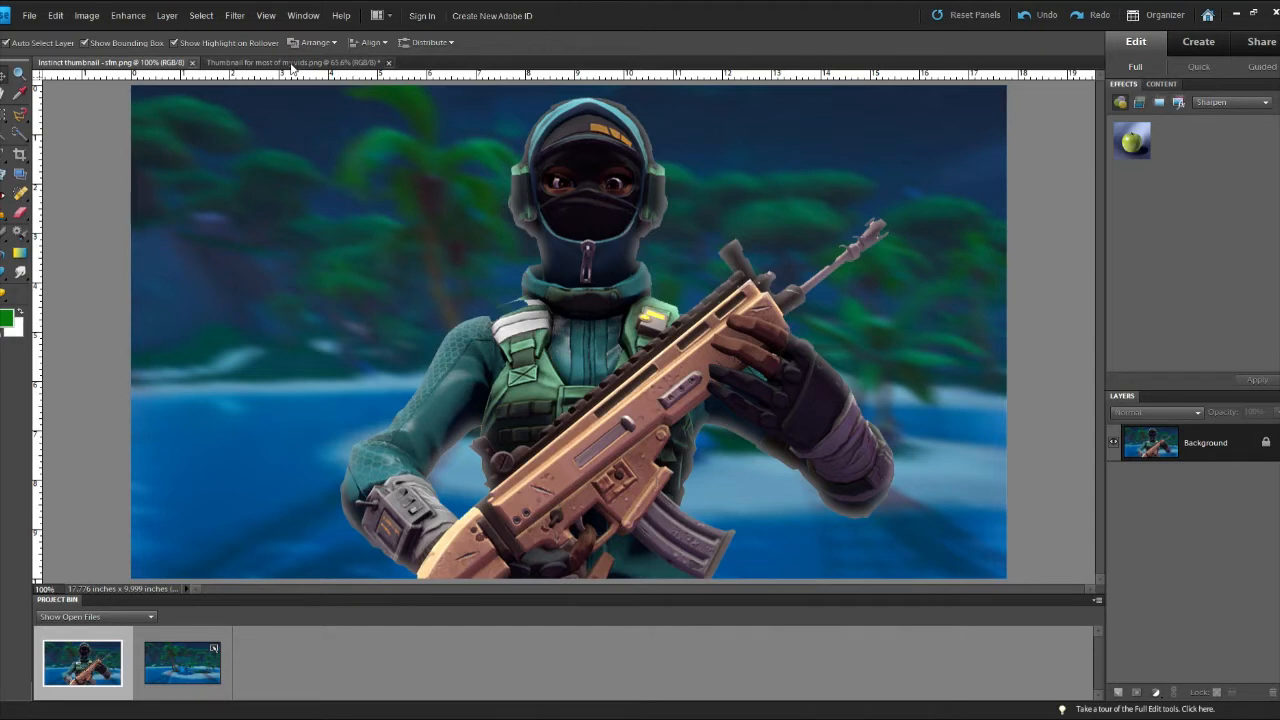
mouse_move(428, 324)
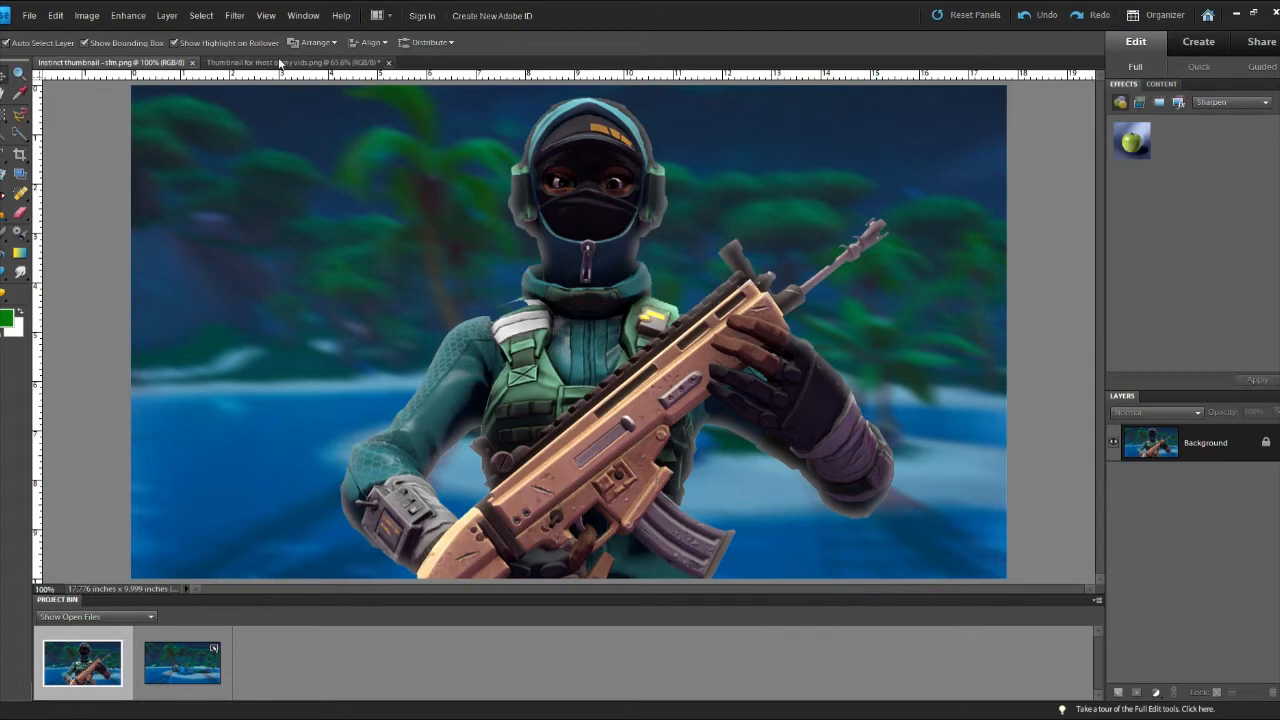
Make the blurred island background the active document instead of the character render
left_click(290, 62)
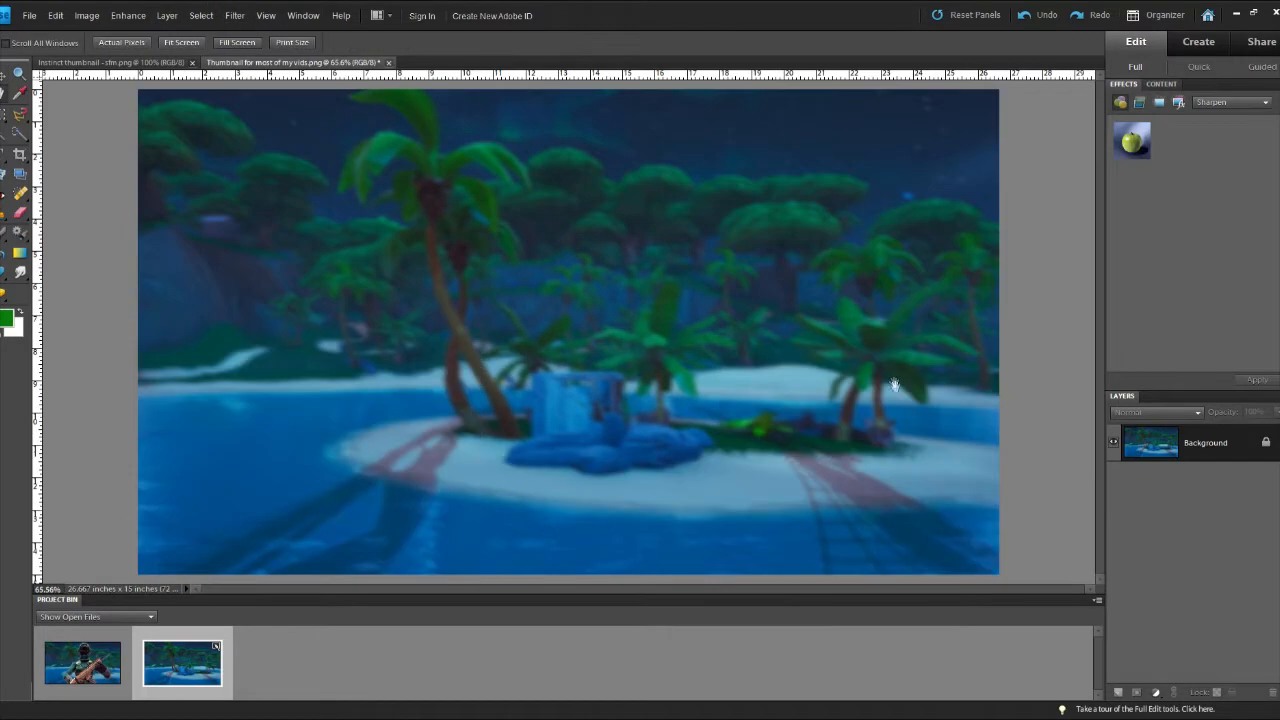
mouse_move(932, 288)
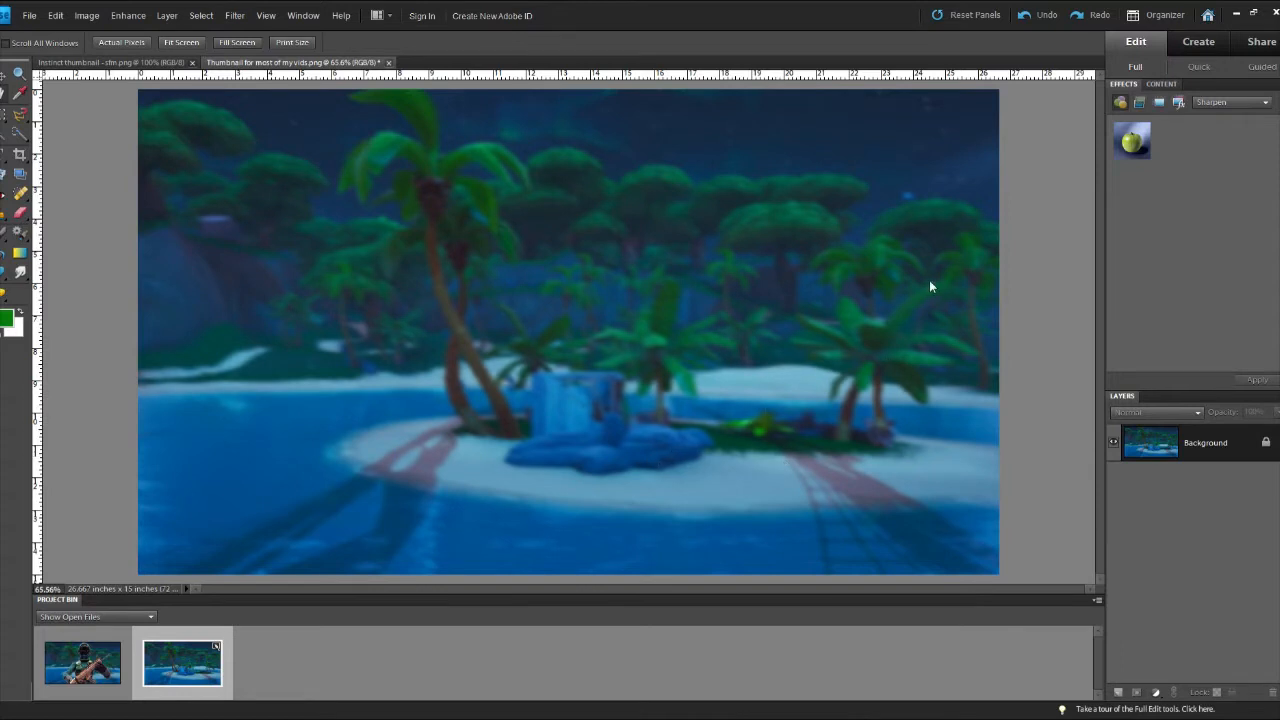
left_click(12, 76)
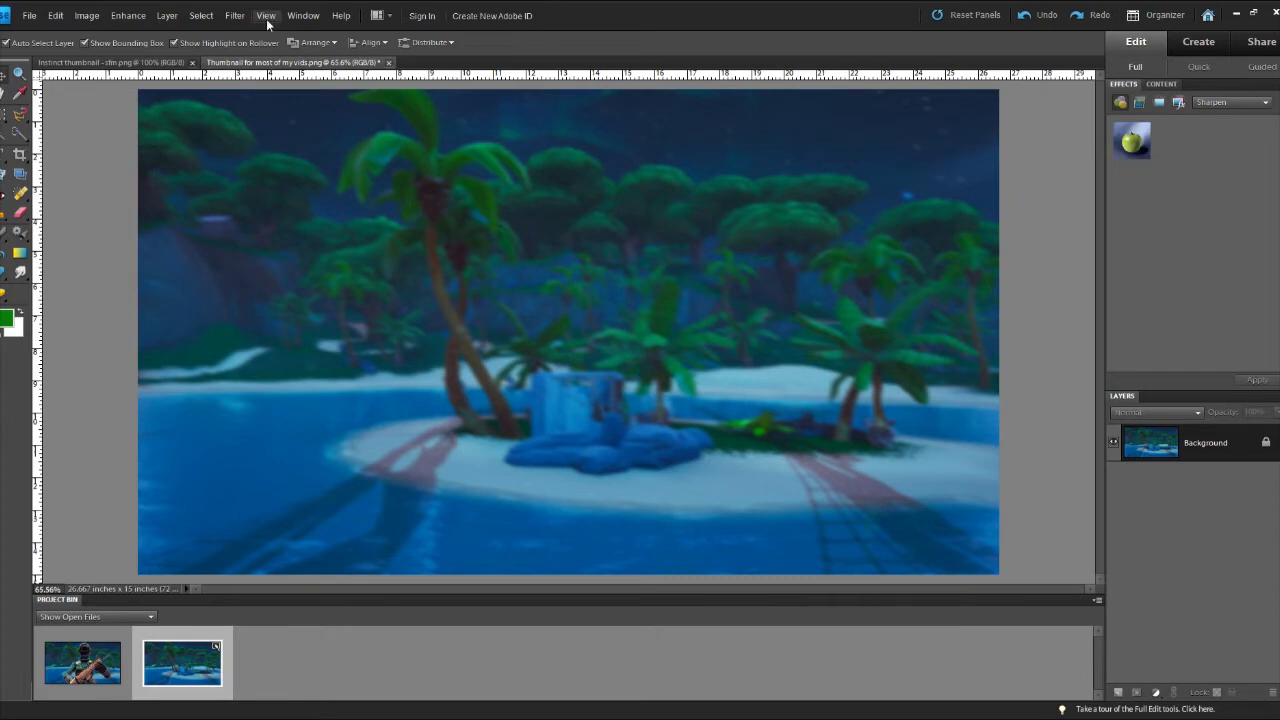
mouse_move(262, 16)
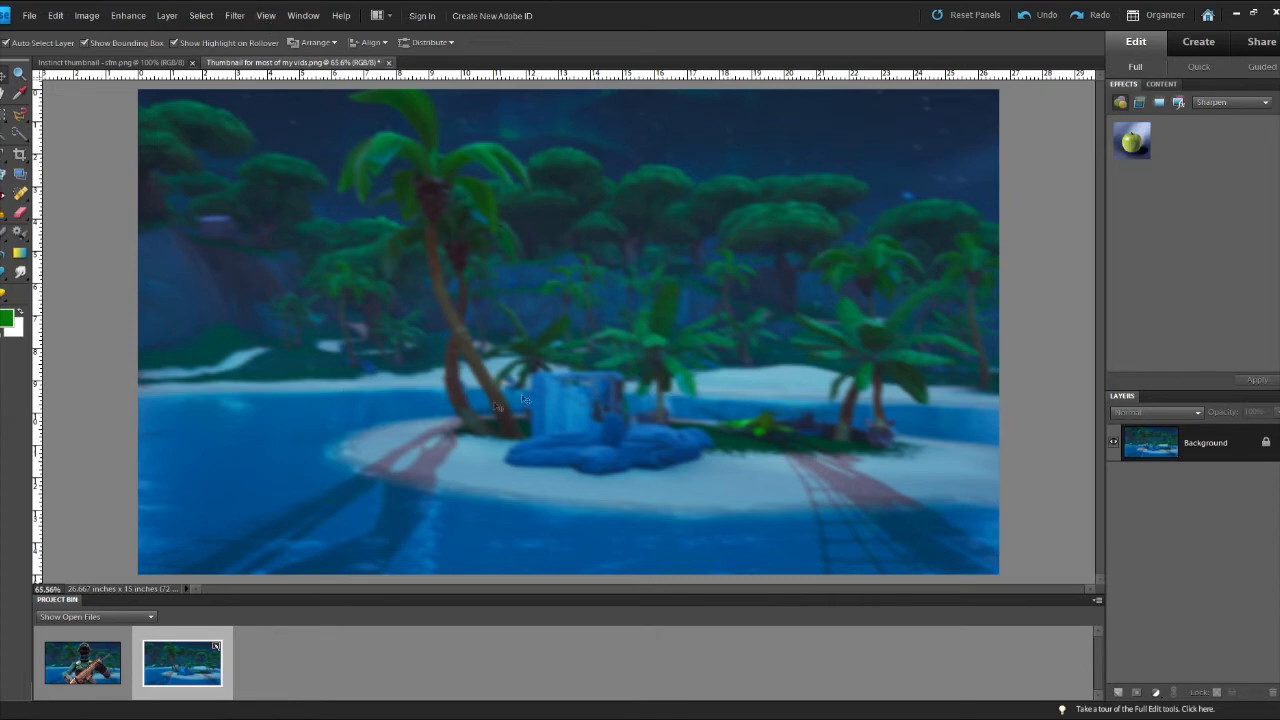
mouse_move(520, 392)
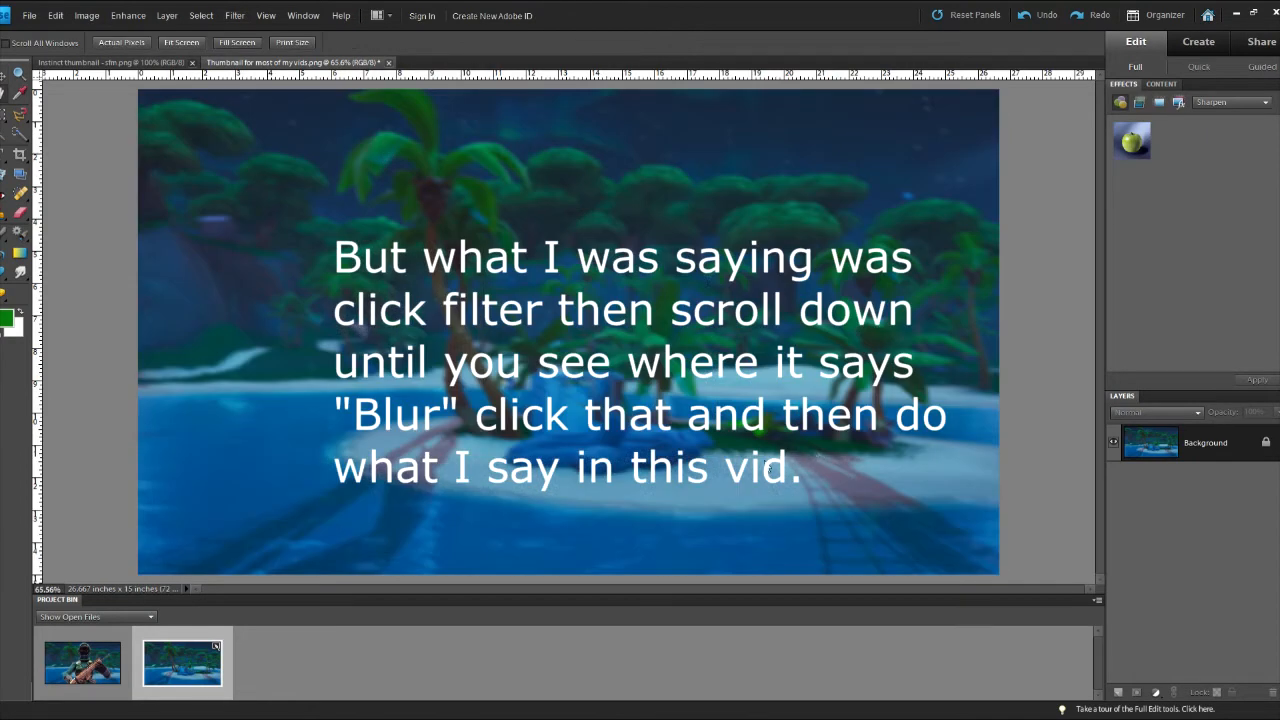
mouse_move(790, 466)
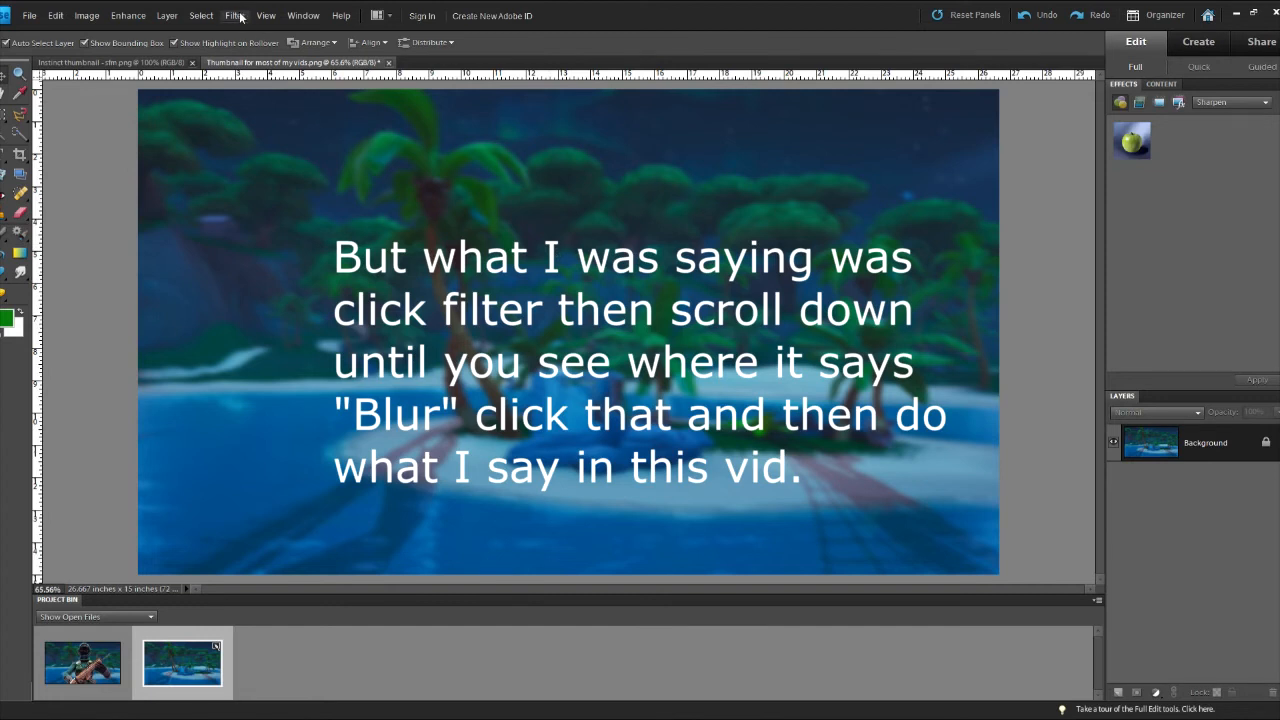
mouse_move(292, 130)
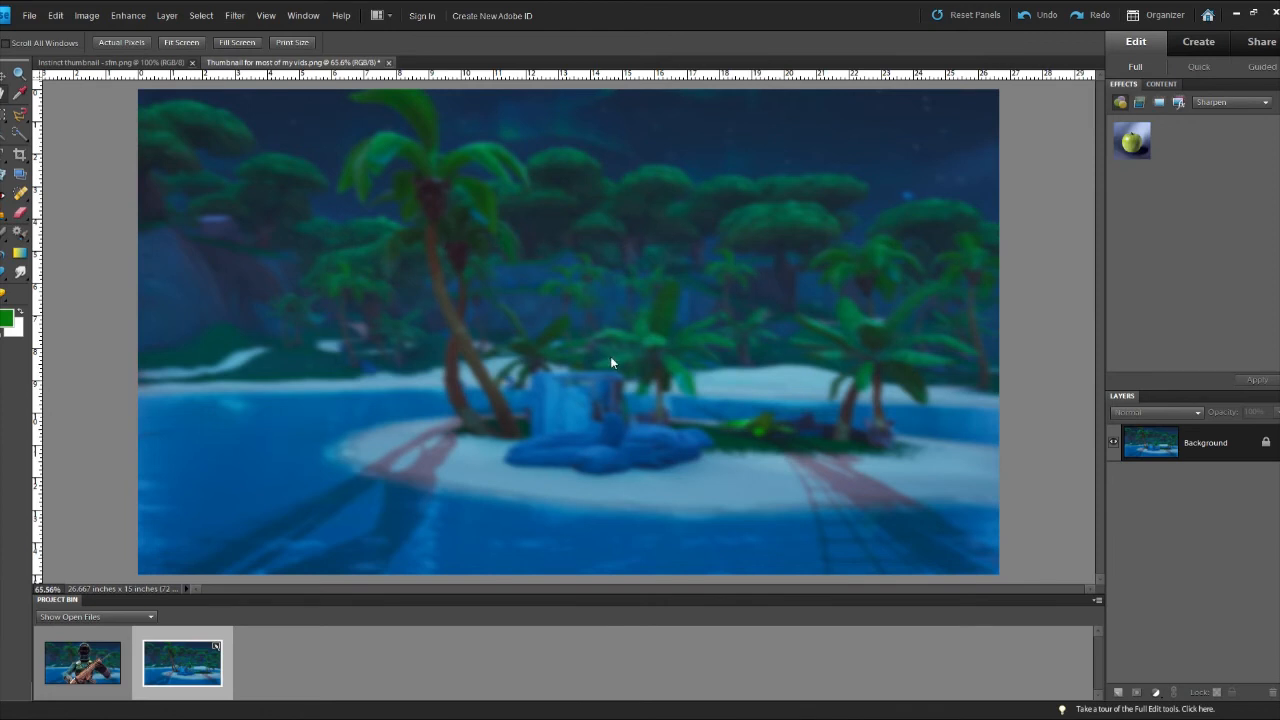
mouse_move(612, 384)
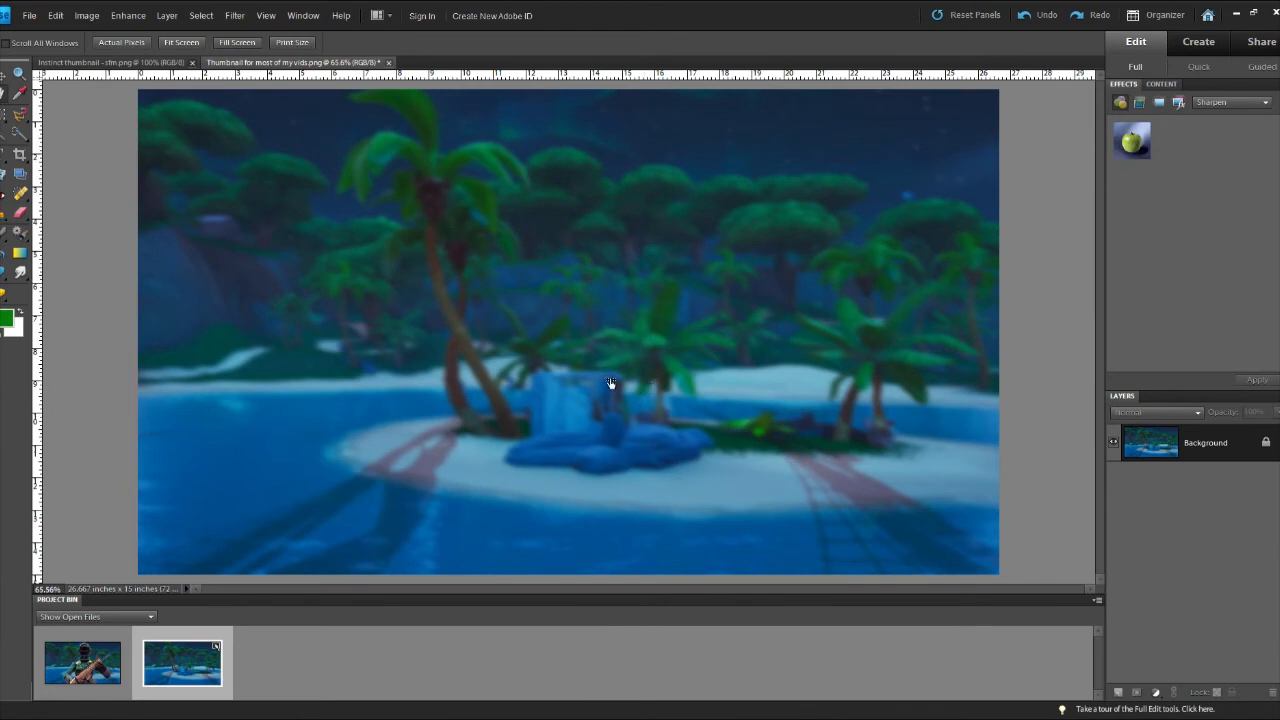
mouse_move(696, 288)
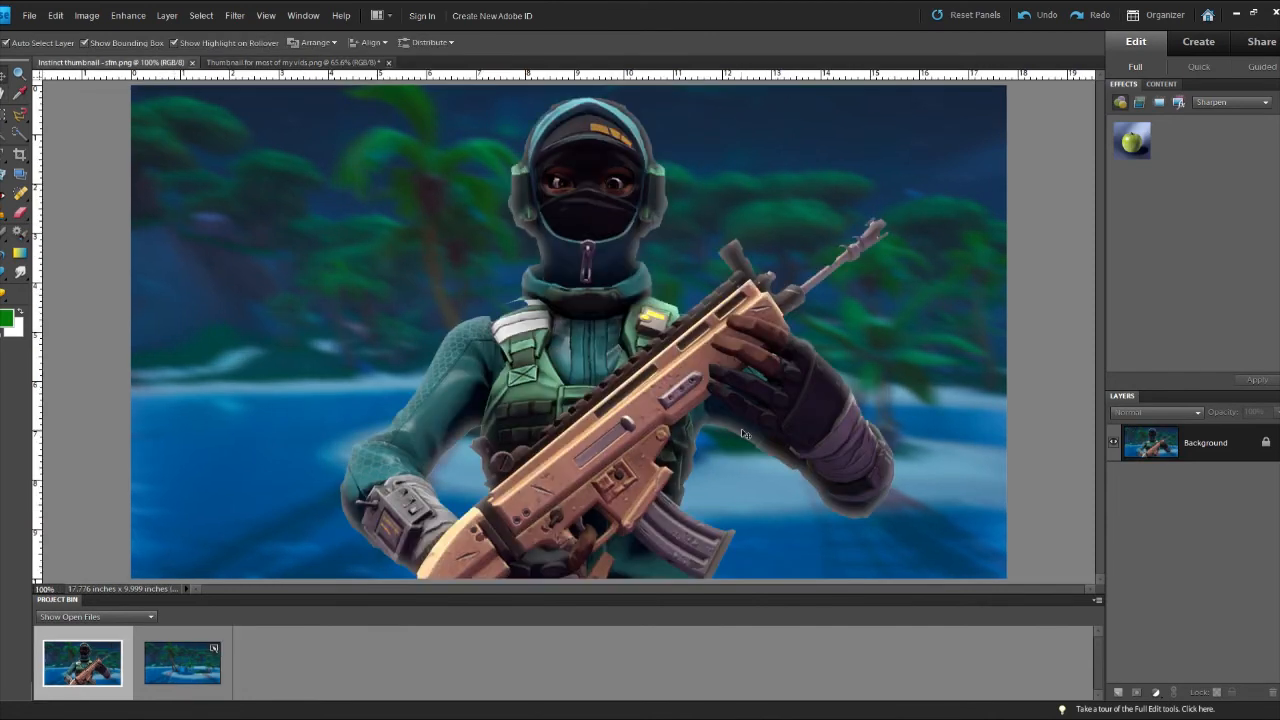
mouse_move(452, 222)
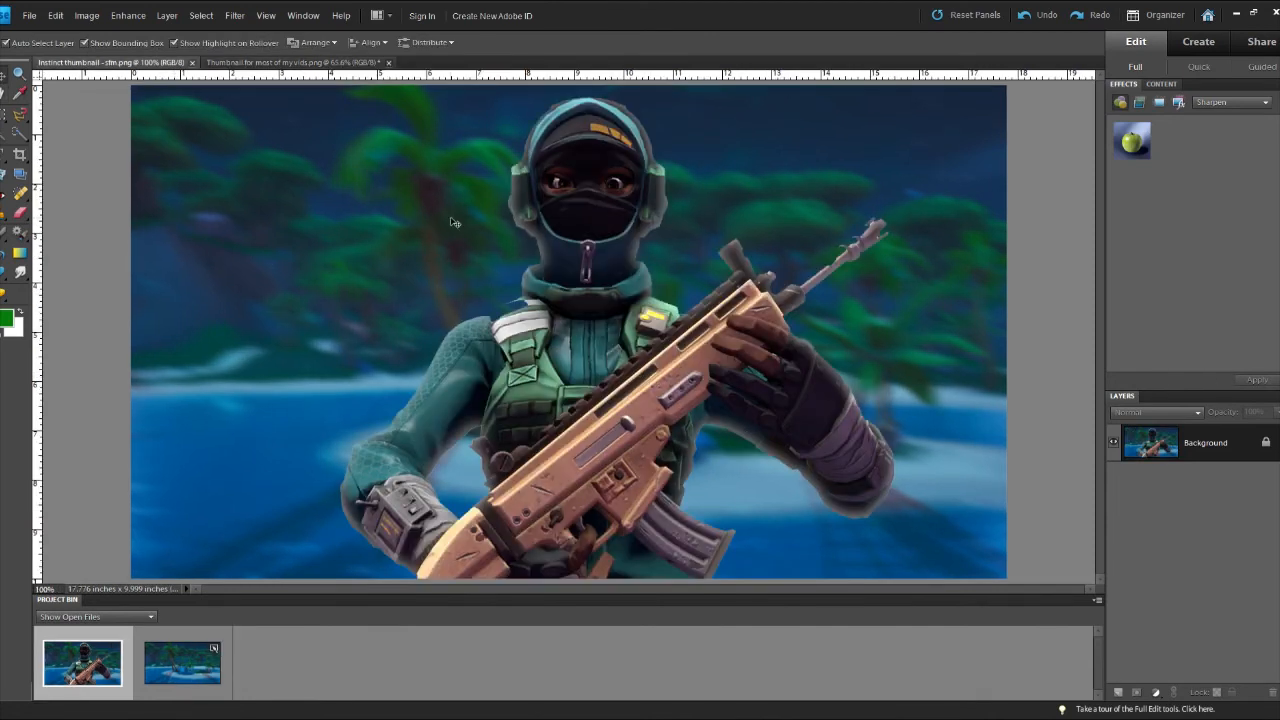